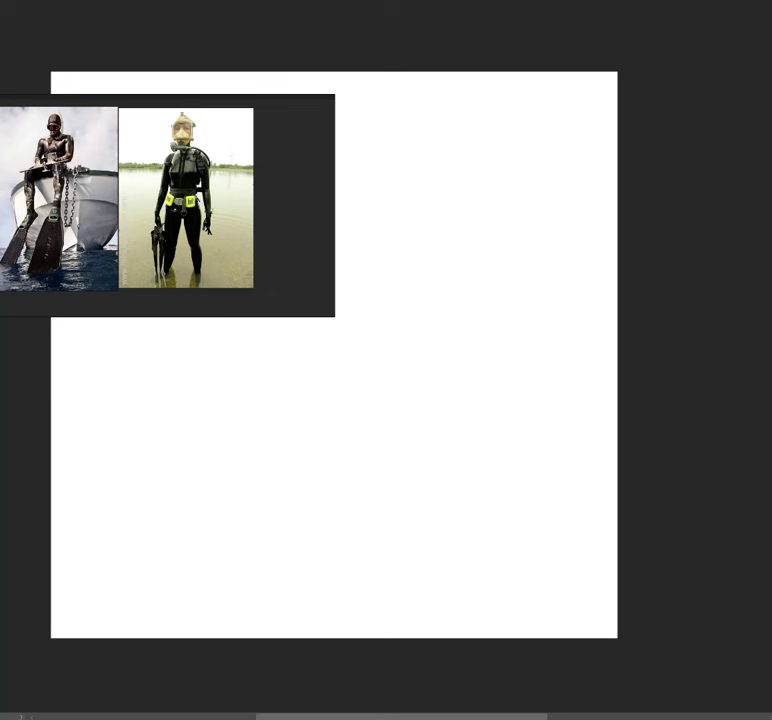
{"action": "mouse_move", "coordinate": [280, 187]}
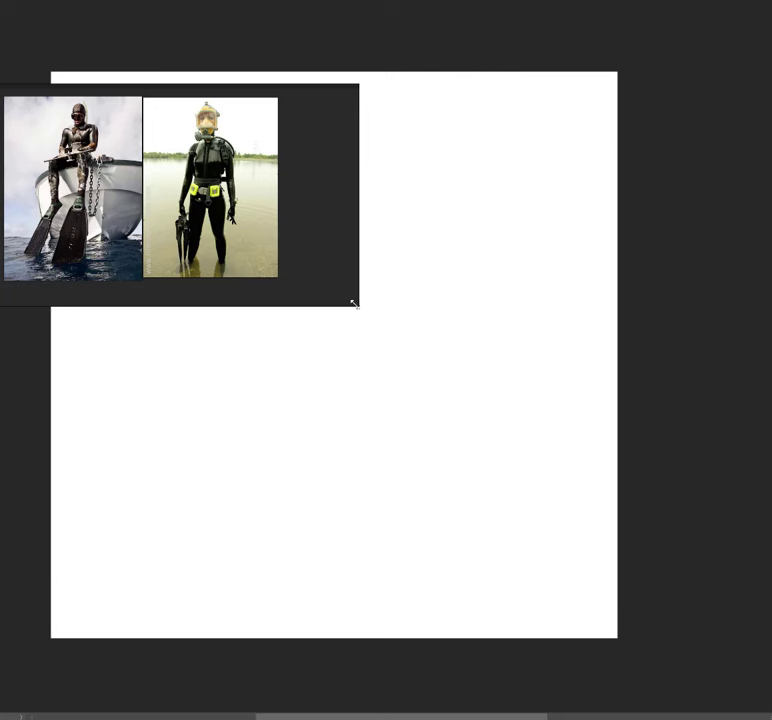
Enlarge the PureRef board so the diver photos appear bigger beside the canvas.
{"action": "left_click_drag", "start_coordinate": [355, 305], "coordinate": [385, 330]}
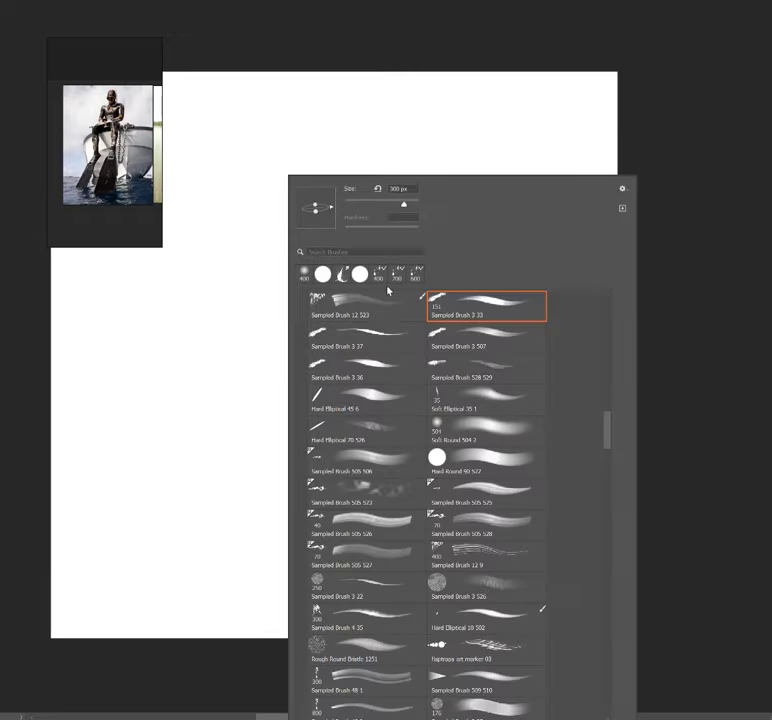
Scroll through the sampled brushes in the Brush Preset picker to find a marker brush.
{"action": "scroll", "scroll_direction": "down", "scroll_amount": 3}
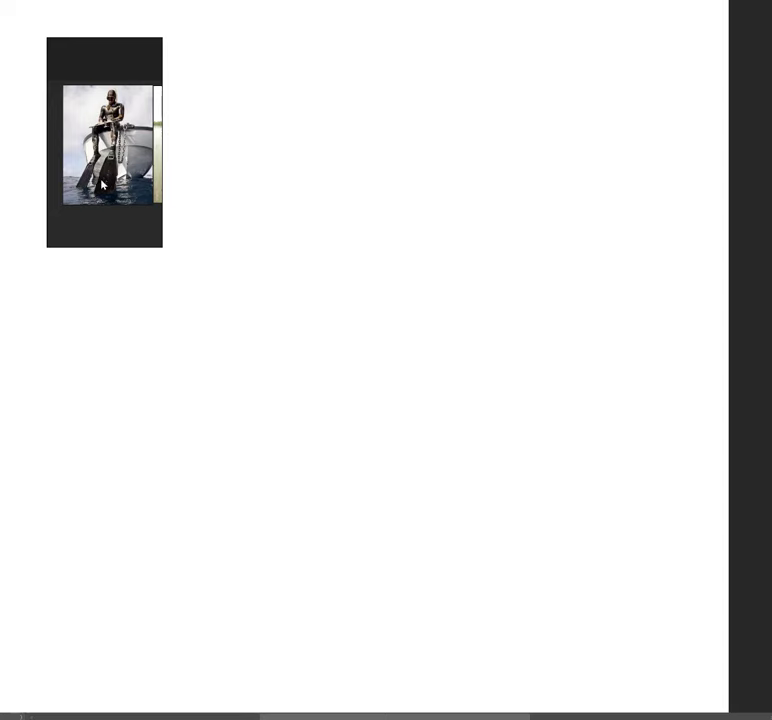
{"action": "mouse_move", "coordinate": [140, 168]}
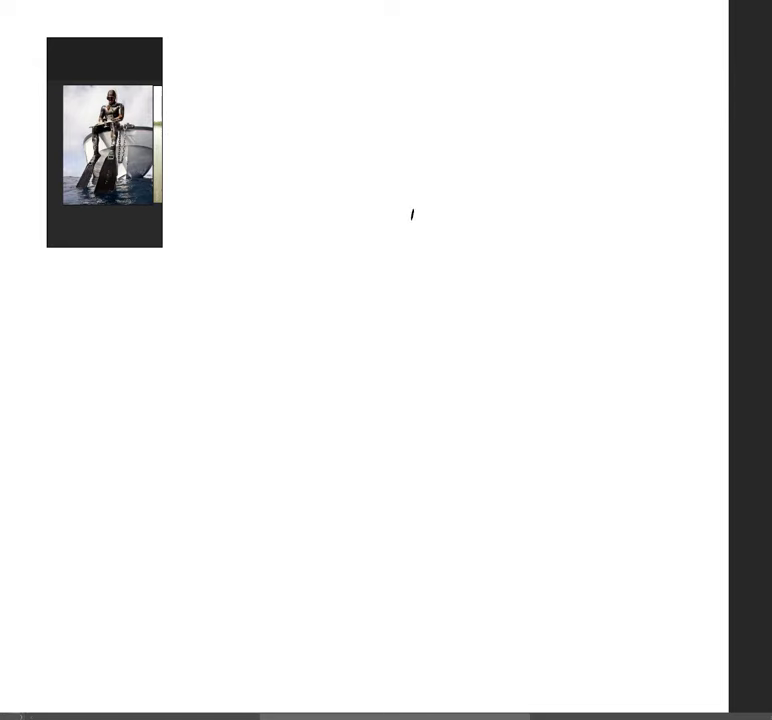
{"action": "mouse_move", "coordinate": [344, 272]}
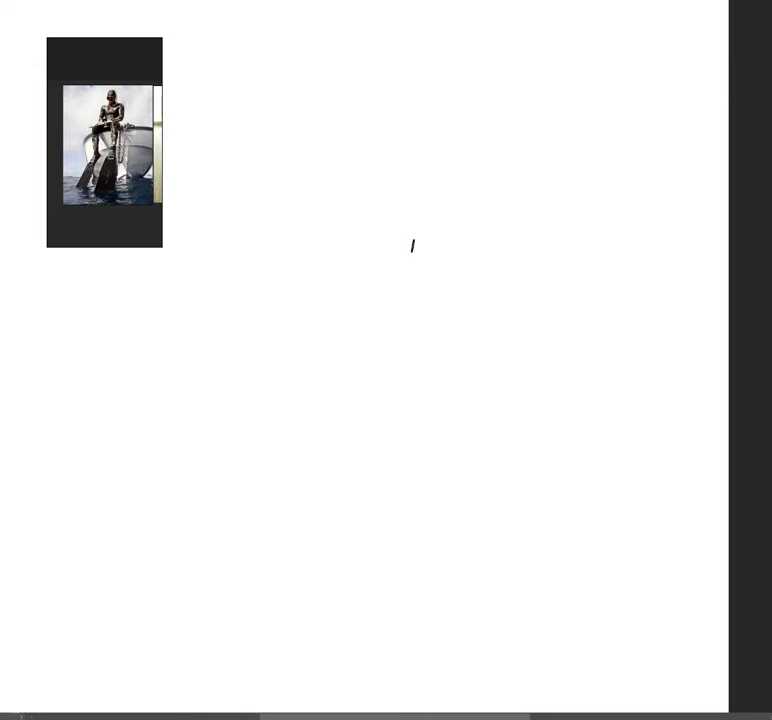
{"action": "mouse_move", "coordinate": [378, 267]}
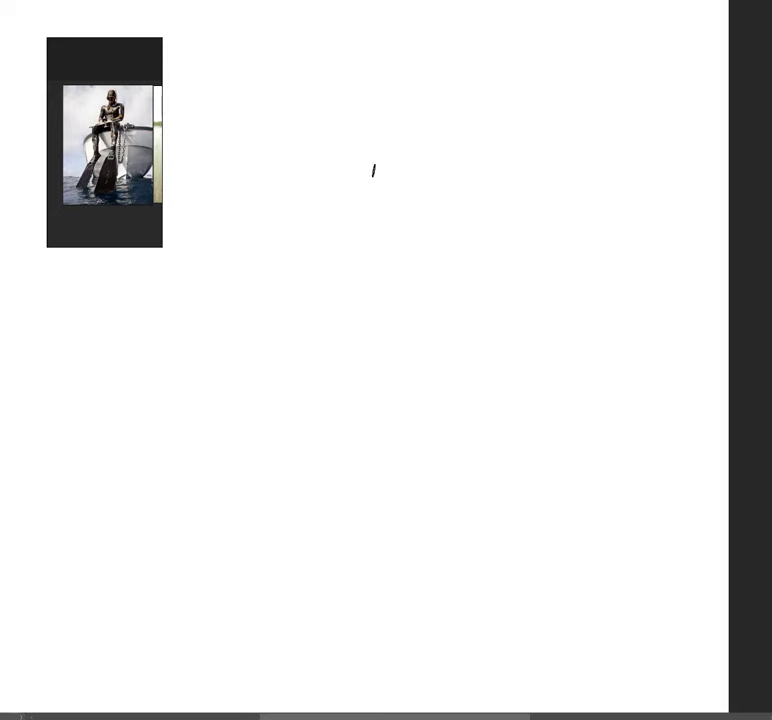
{"action": "mouse_move", "coordinate": [341, 193]}
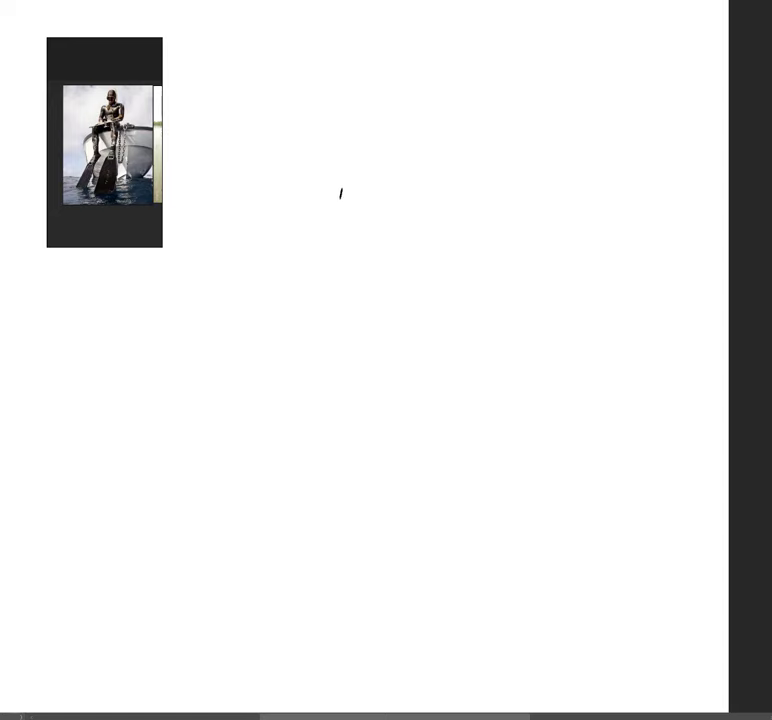
{"action": "mouse_move", "coordinate": [362, 243]}
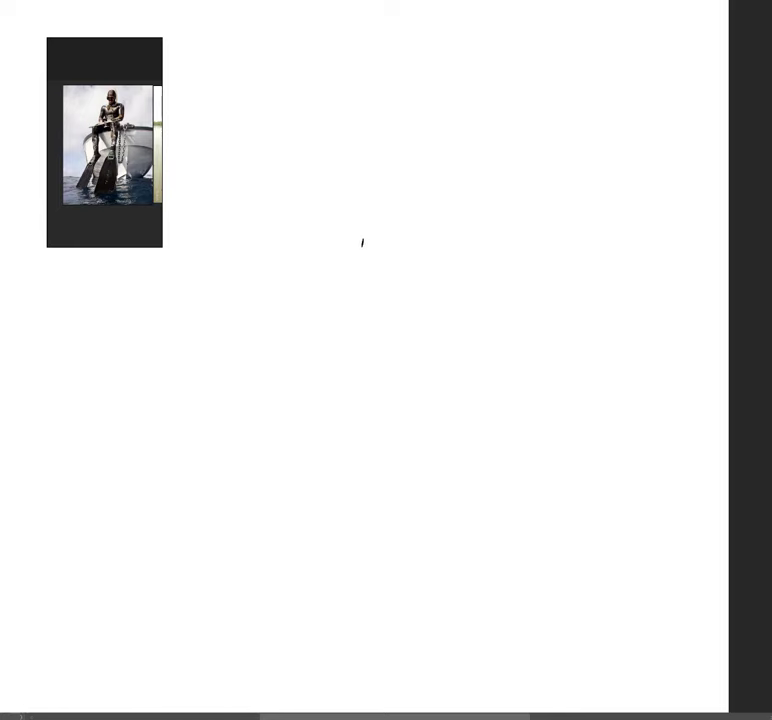
{"action": "mouse_move", "coordinate": [302, 117]}
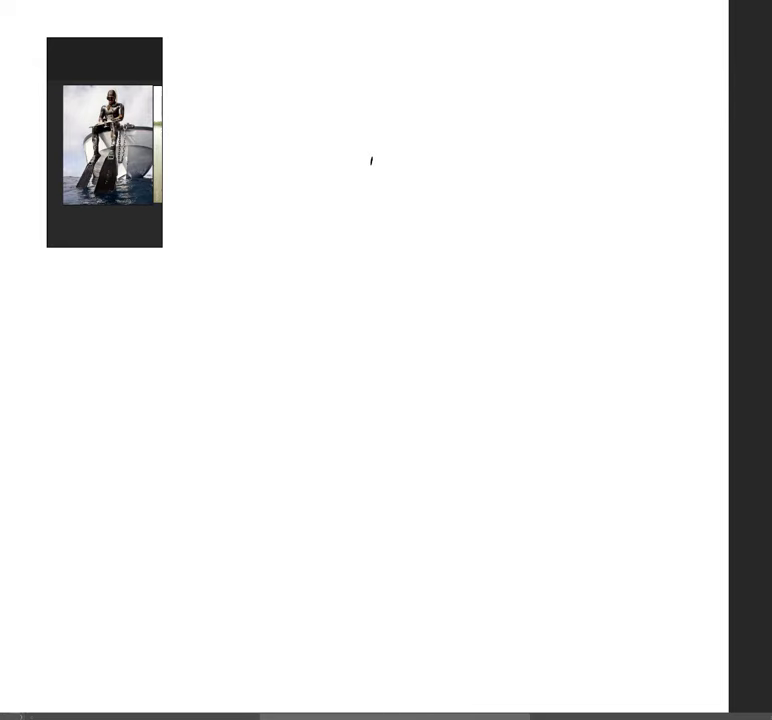
{"action": "mouse_move", "coordinate": [362, 187]}
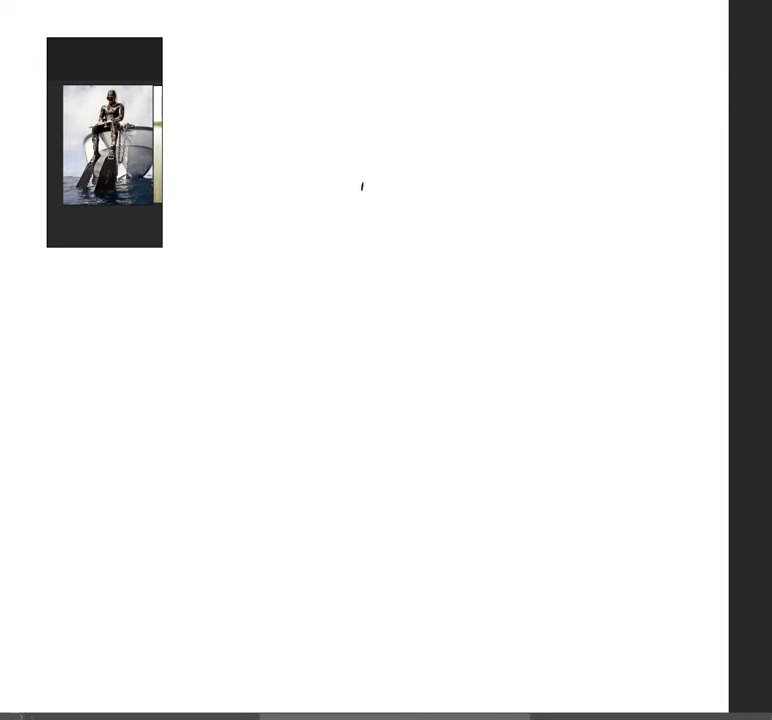
{"action": "mouse_move", "coordinate": [404, 183]}
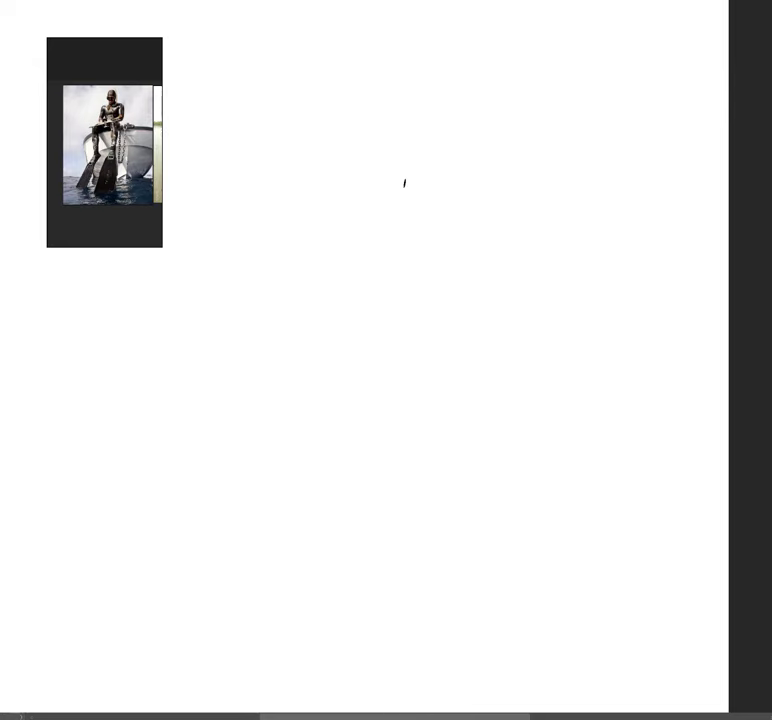
{"action": "mouse_move", "coordinate": [326, 148]}
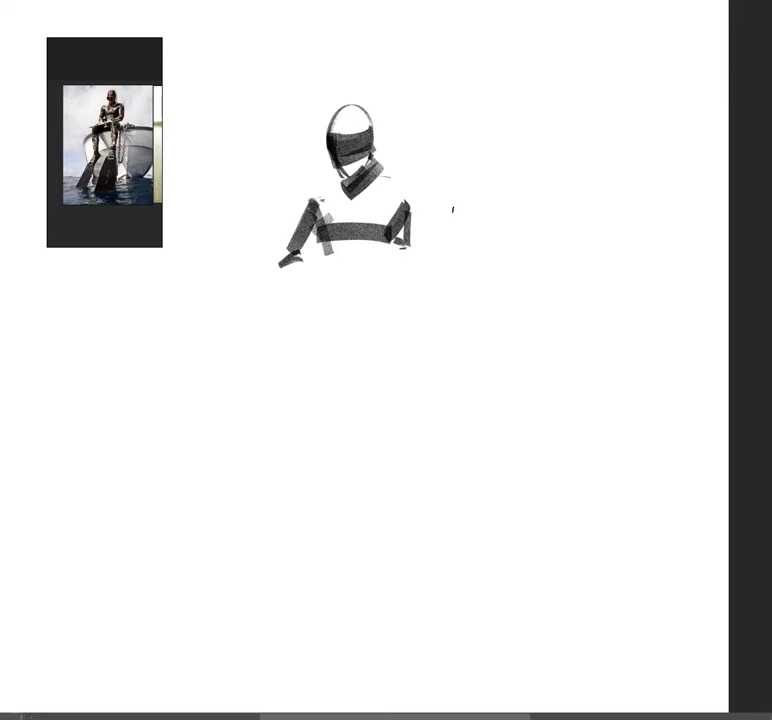
Paint a grainy grey stroke for the diver's far arm.
{"action": "left_click_drag", "start_coordinate": [452, 210], "coordinate": [420, 290]}
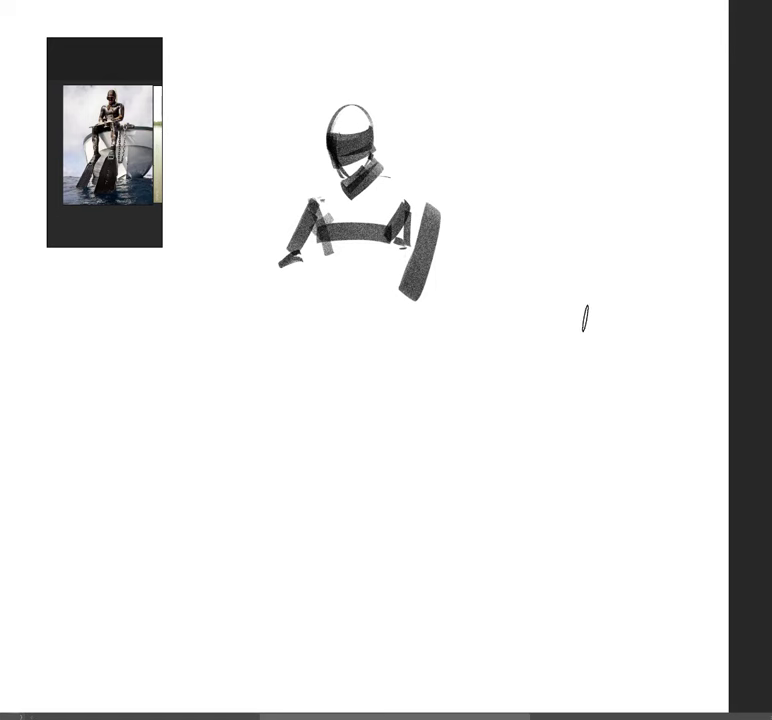
{"action": "mouse_move", "coordinate": [55, 87]}
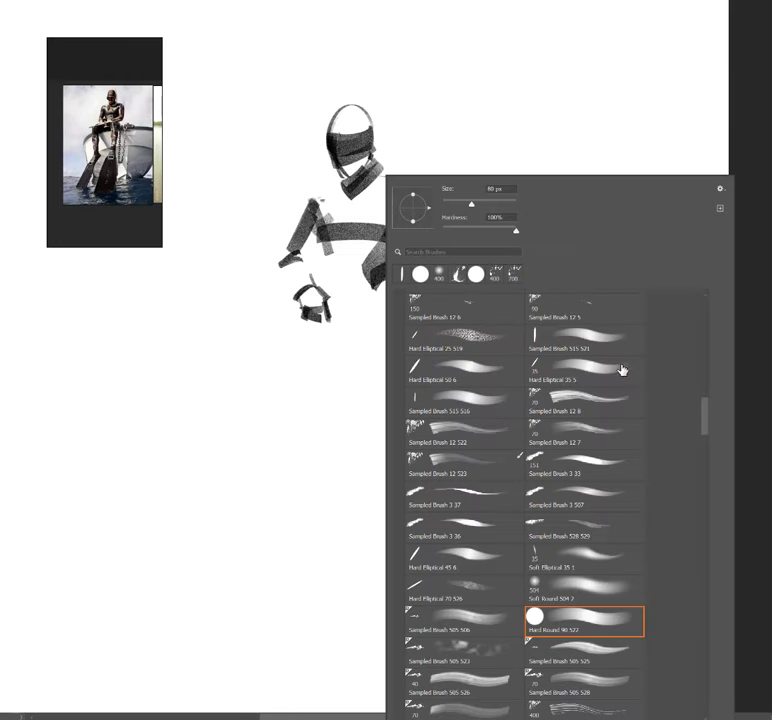
{"action": "mouse_move", "coordinate": [596, 434]}
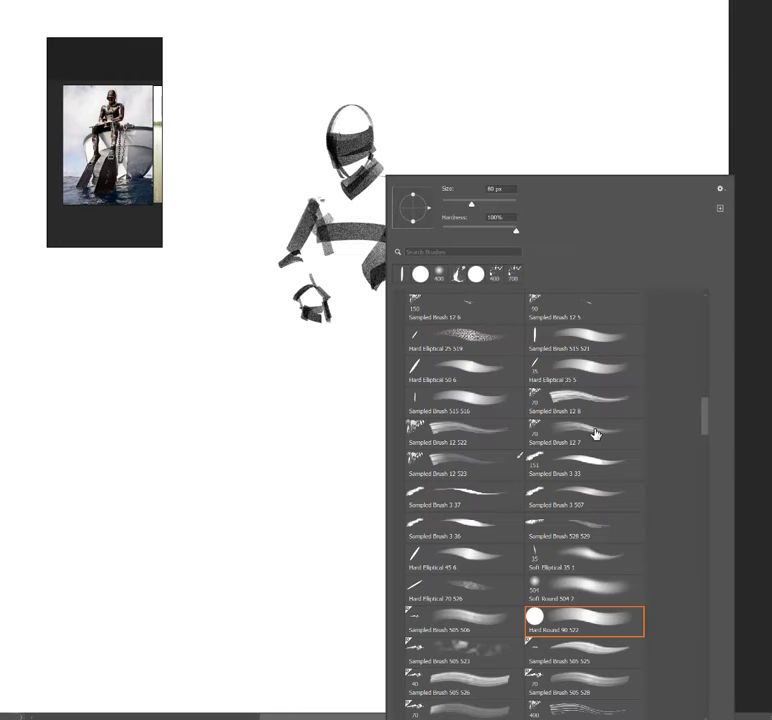
Pick a different sampled marker brush tip from the Brush Preset picker.
{"action": "left_click", "coordinate": [584, 338]}
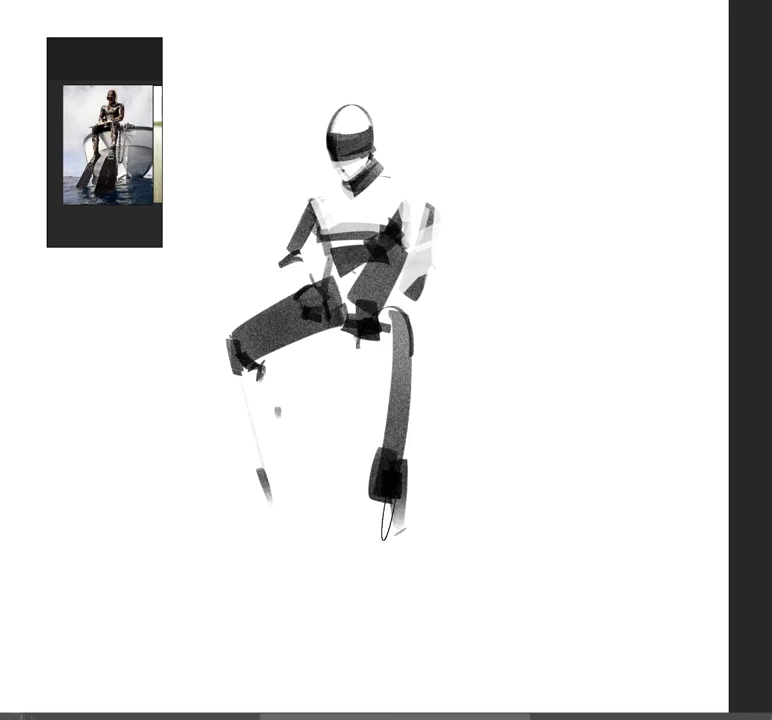
Add a dark marker stroke along the diver's lower leg.
{"action": "left_click_drag", "start_coordinate": [390, 490], "coordinate": [370, 640]}
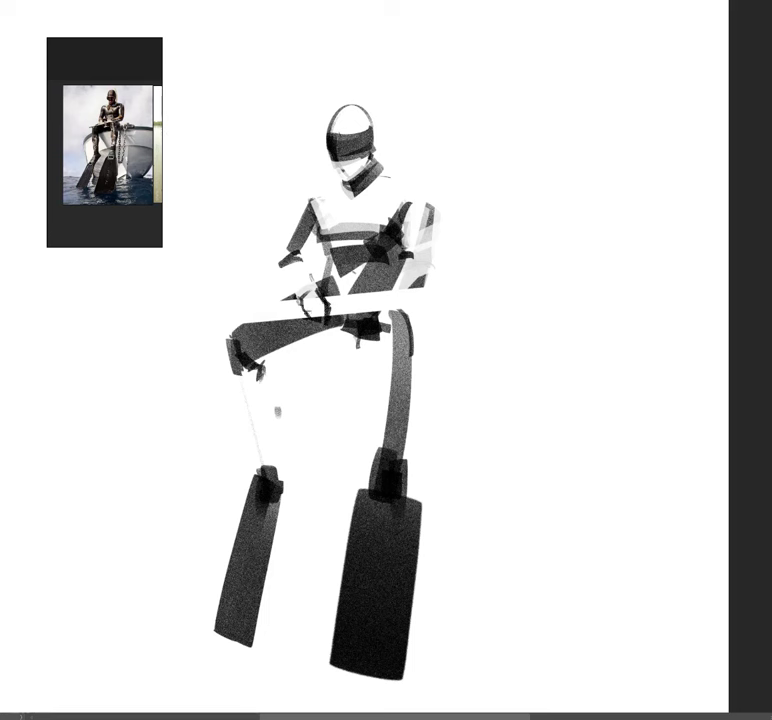
{"action": "mouse_move", "coordinate": [583, 288]}
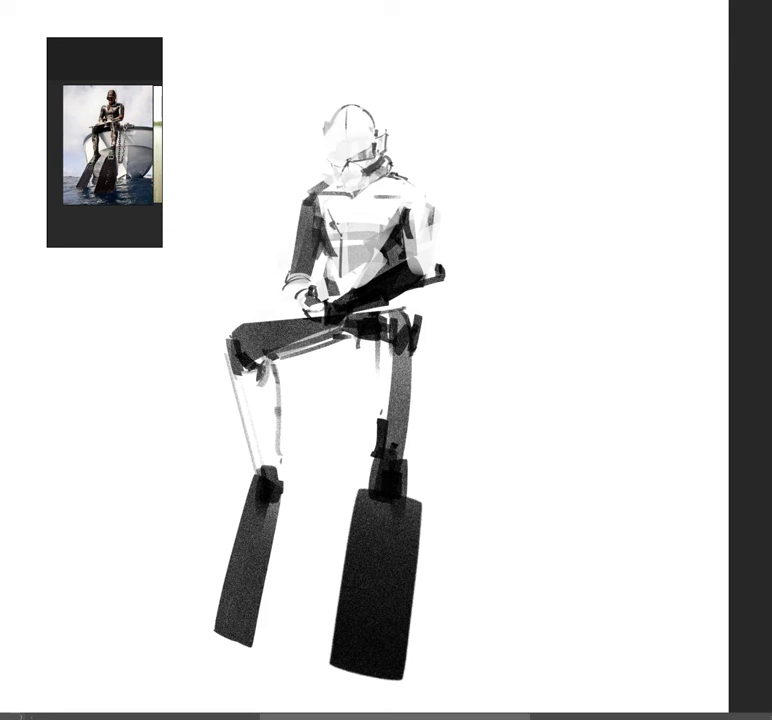
{"action": "mouse_move", "coordinate": [345, 201]}
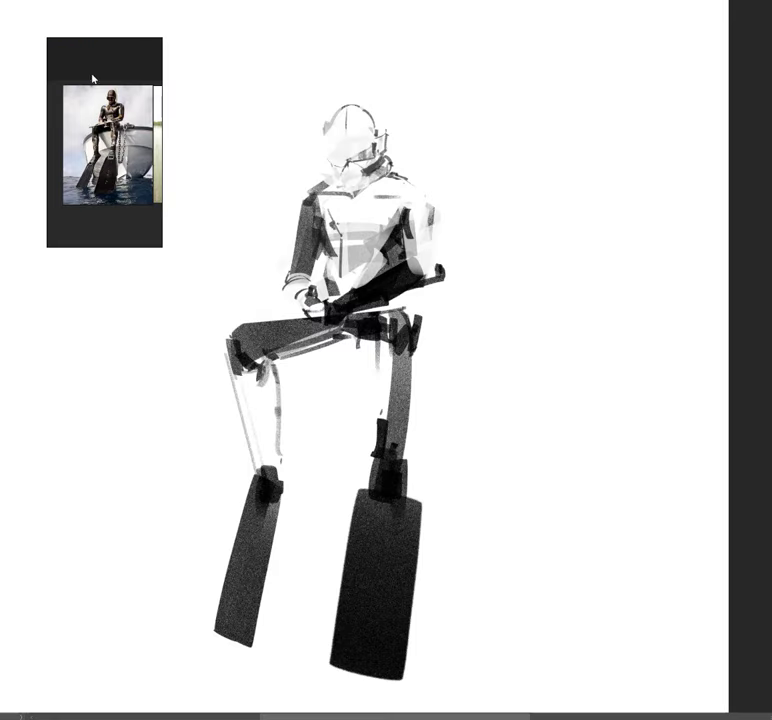
{"action": "mouse_move", "coordinate": [87, 219]}
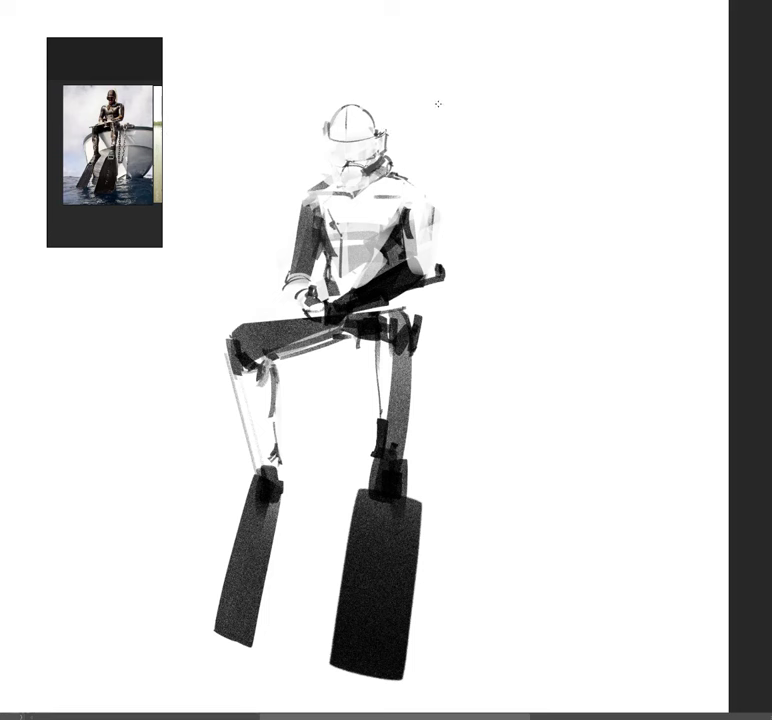
{"action": "mouse_move", "coordinate": [326, 133]}
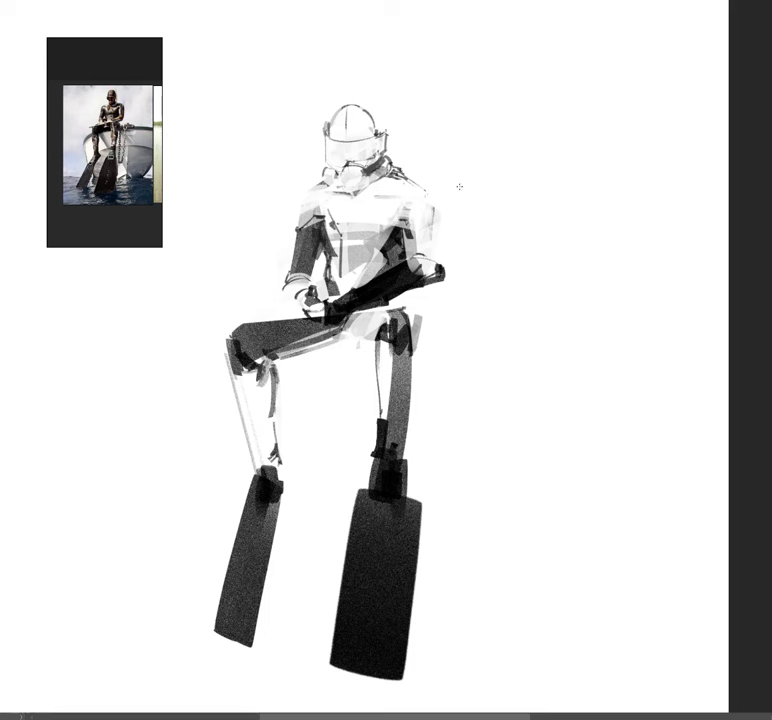
{"action": "mouse_move", "coordinate": [508, 144]}
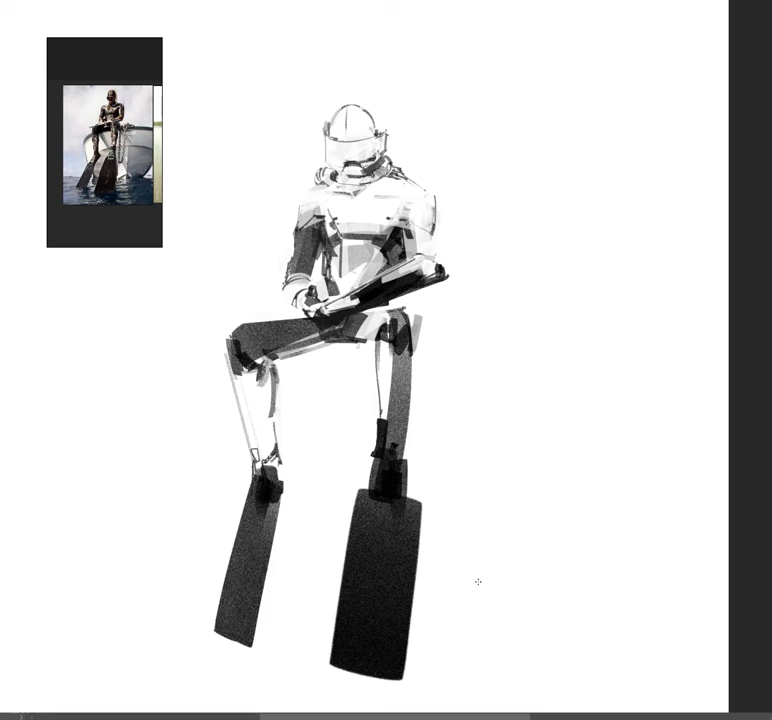
{"action": "mouse_move", "coordinate": [417, 303]}
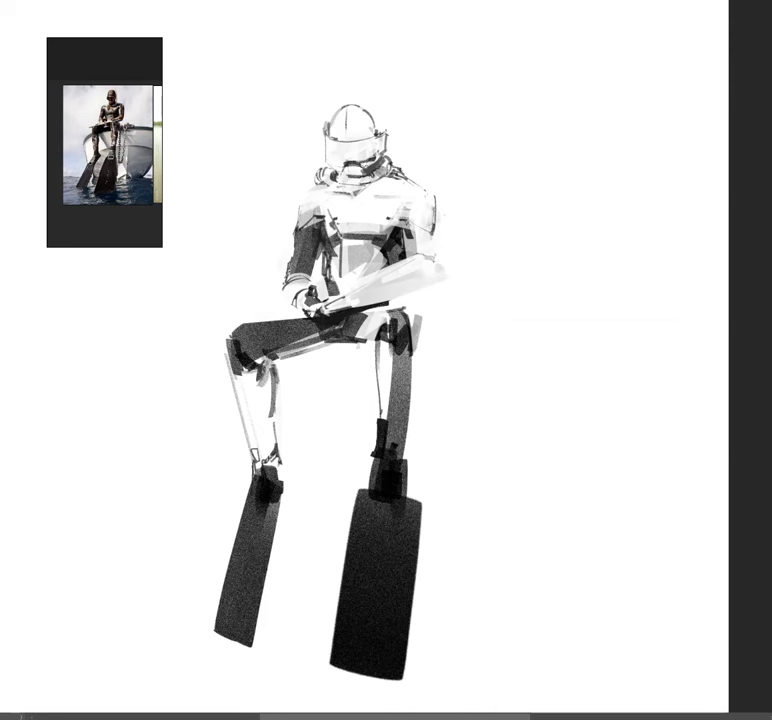
Paint a long pale stroke across the lap over the forearm and spear gun.
{"action": "left_click_drag", "start_coordinate": [312, 313], "coordinate": [36, 346]}
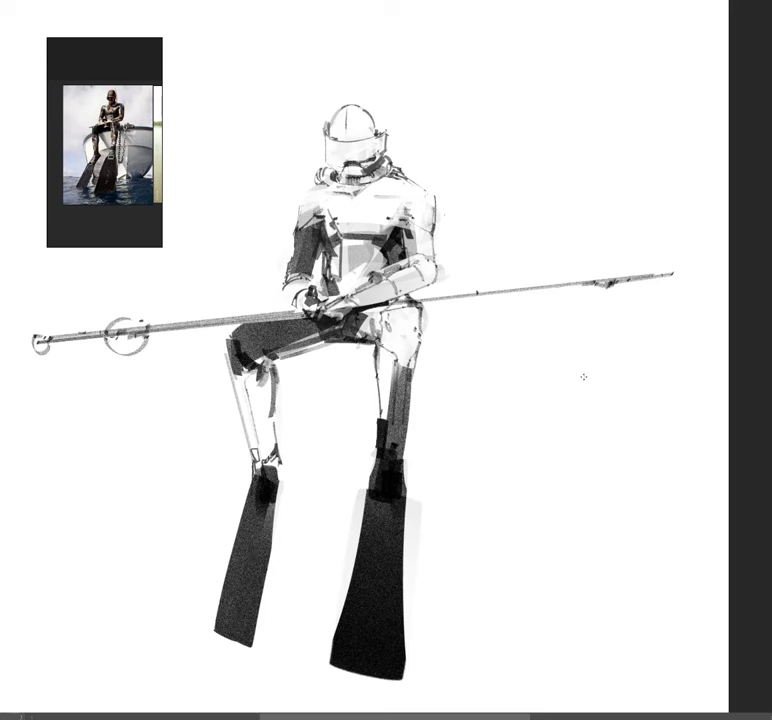
{"action": "mouse_move", "coordinate": [358, 352]}
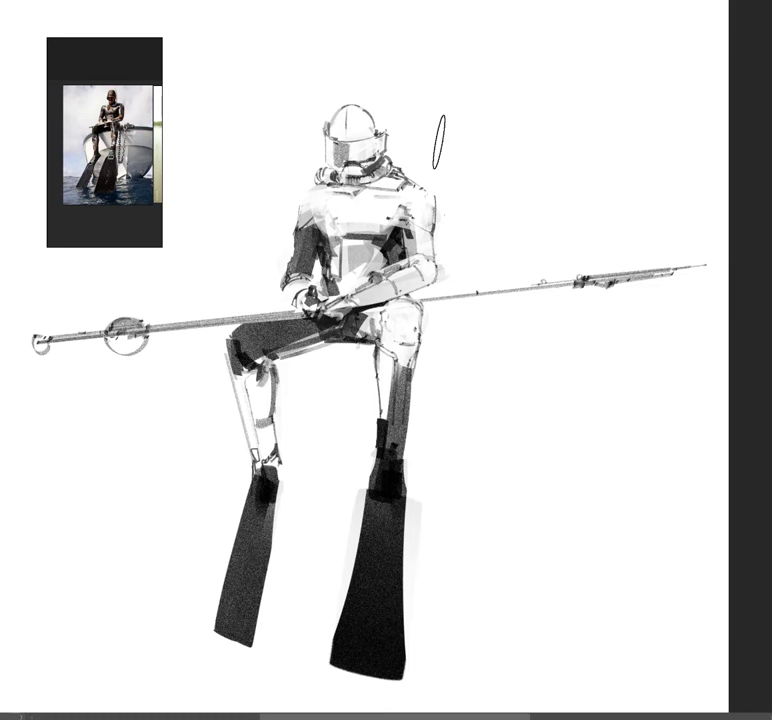
Draw a thin dark hose line running down from the diver's helmet.
{"action": "left_click", "coordinate": [437, 140]}
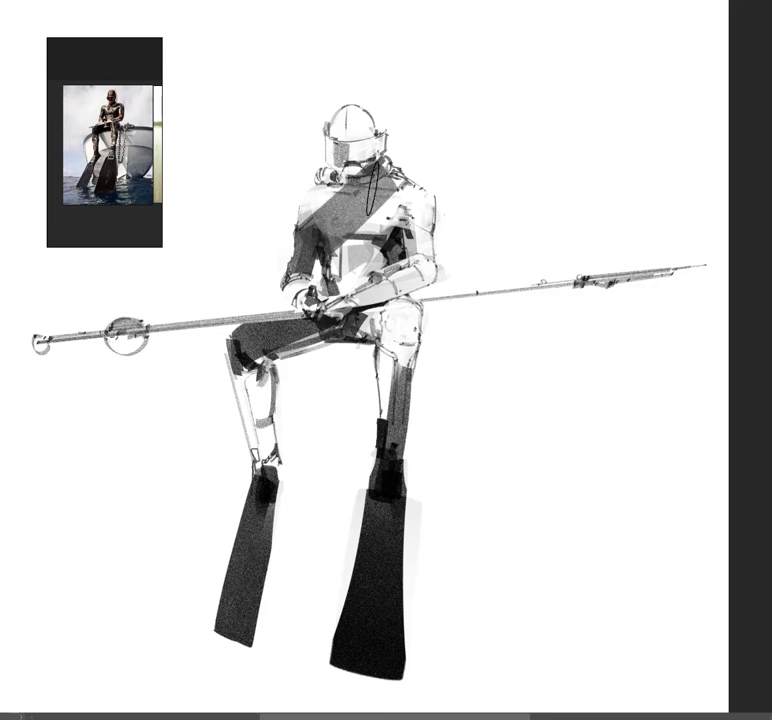
{"action": "left_click_drag", "start_coordinate": [352, 115], "coordinate": [340, 165]}
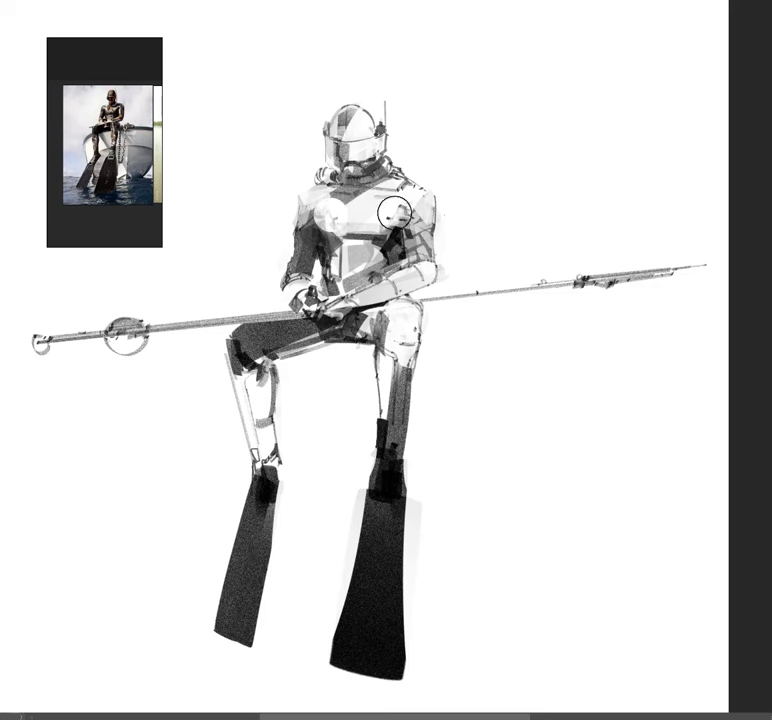
{"action": "mouse_move", "coordinate": [499, 342]}
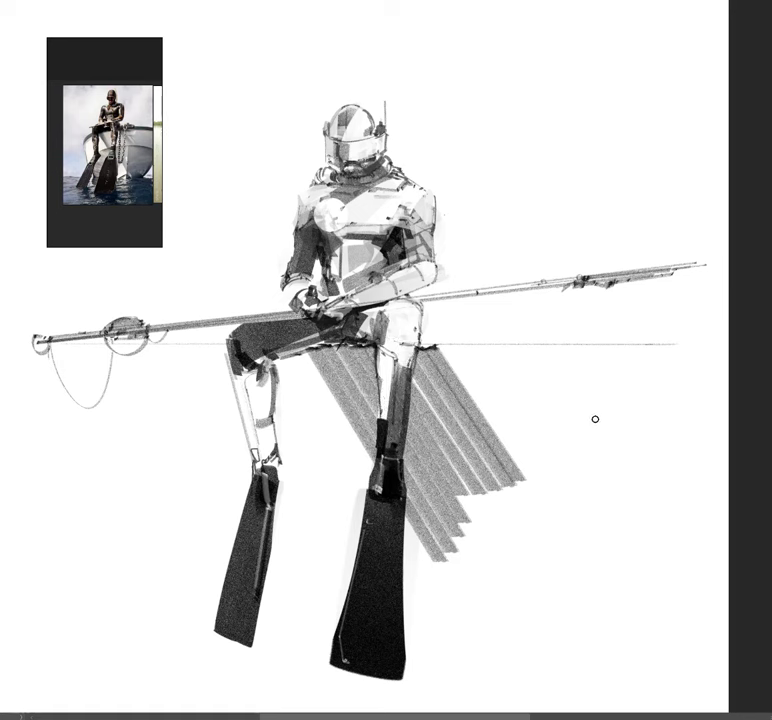
{"action": "mouse_move", "coordinate": [546, 427]}
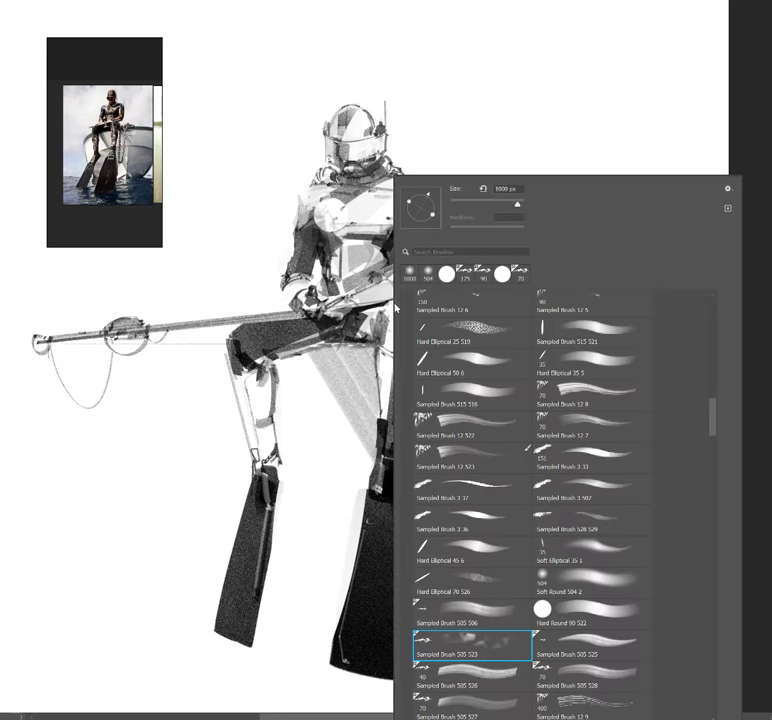
{"action": "mouse_move", "coordinate": [603, 438]}
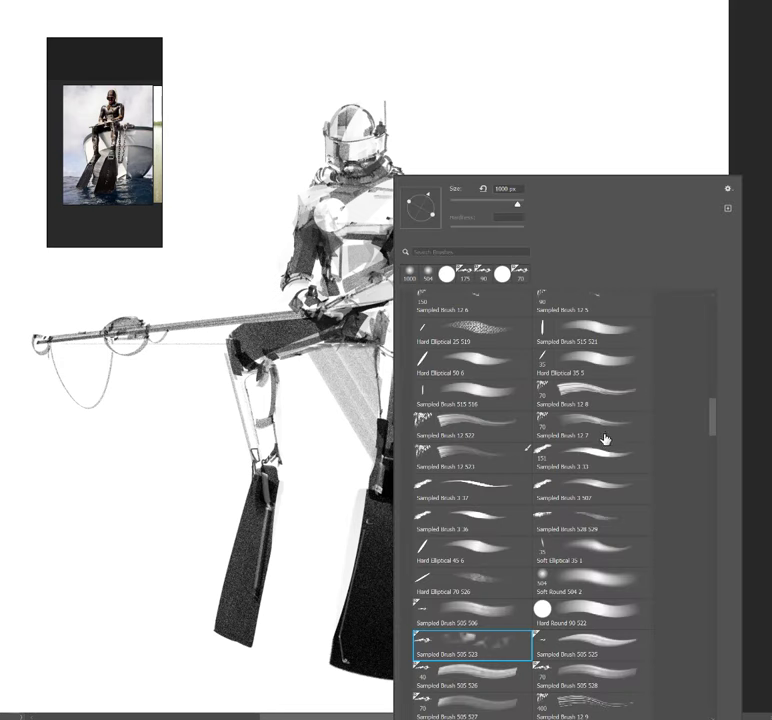
Choose a textured Sampled Brush from the Brush preset picker.
{"action": "left_click", "coordinate": [592, 437]}
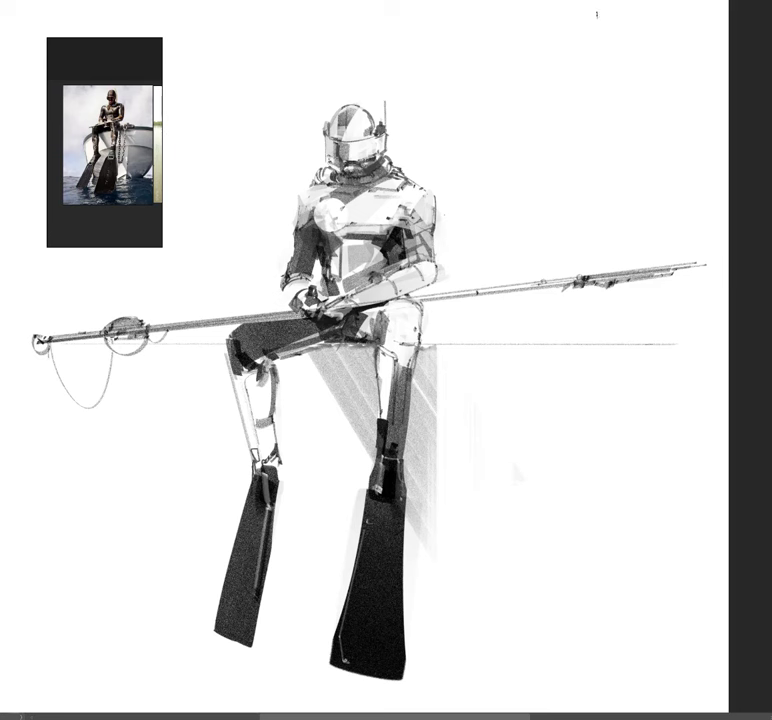
{"action": "left_click_drag", "start_coordinate": [45, 340], "coordinate": [615, 10]}
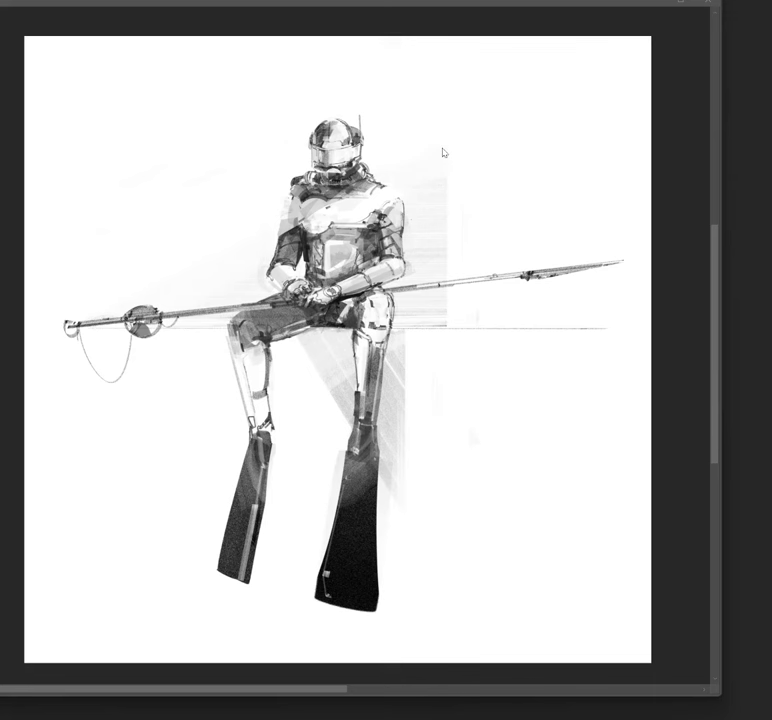
{"action": "mouse_move", "coordinate": [694, 160]}
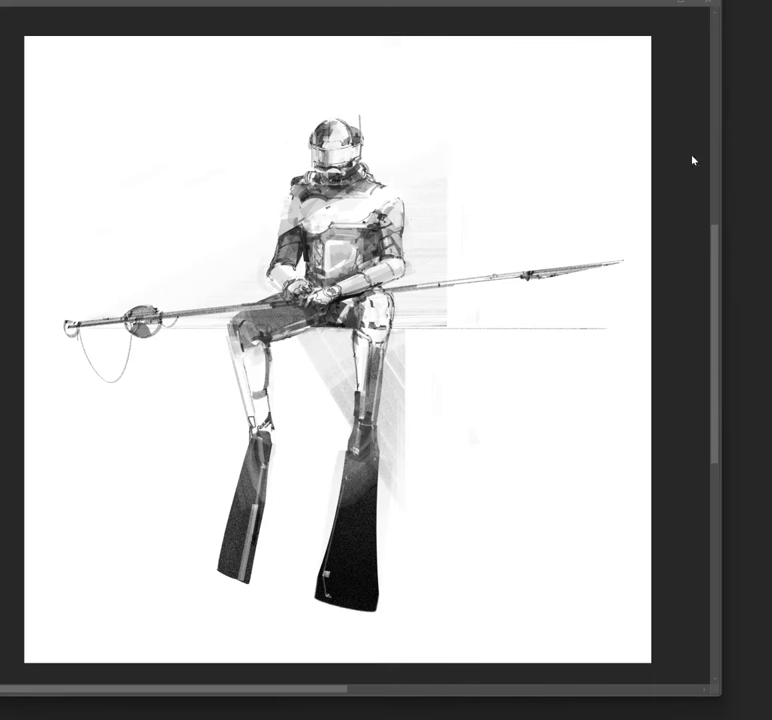